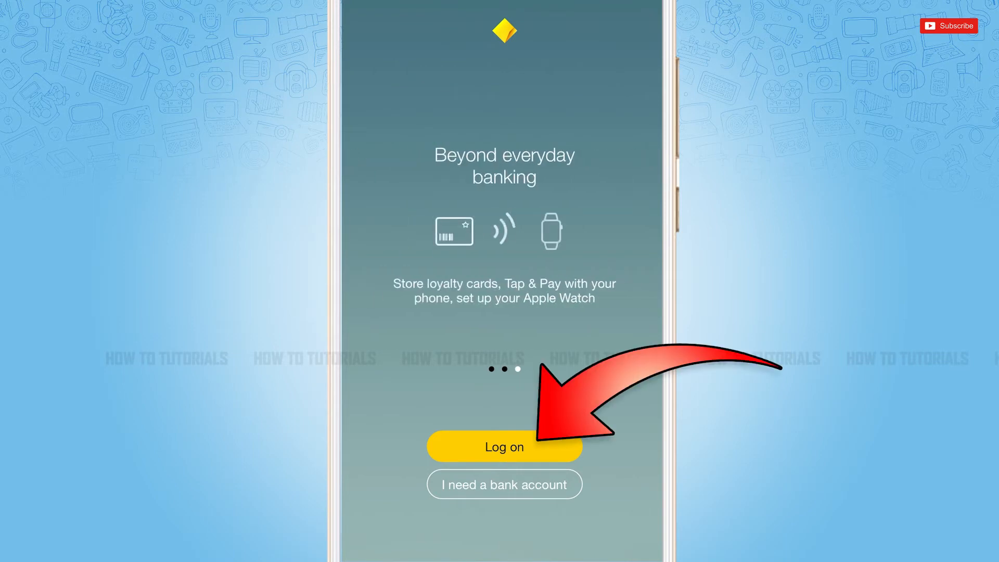
left_click(505, 448)
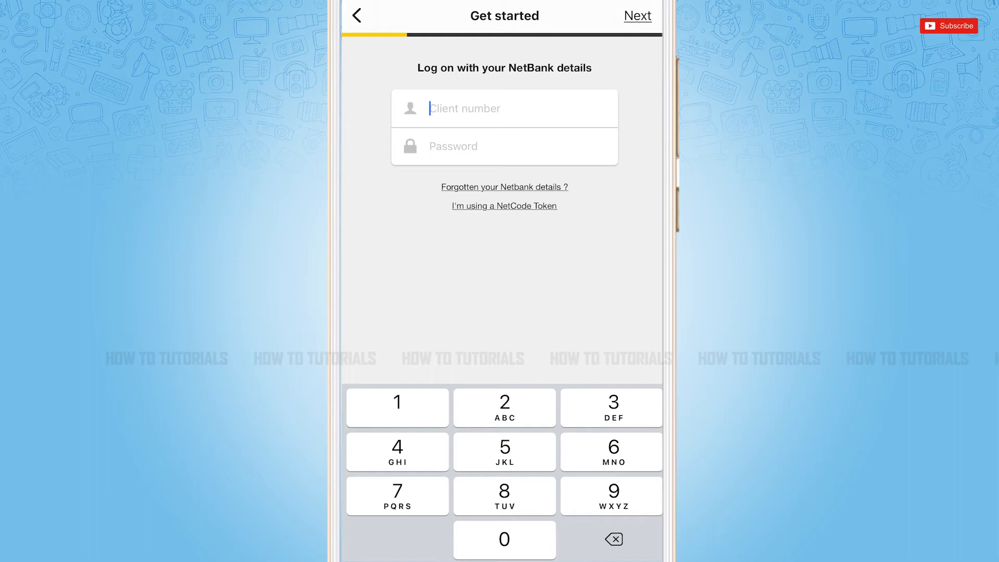
left_click(505, 452)
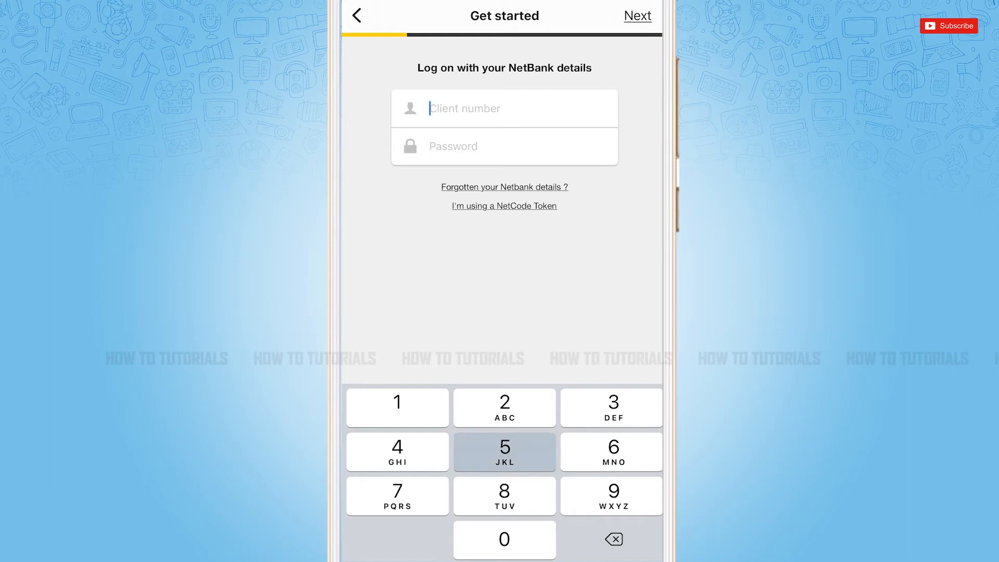
type("54545515")
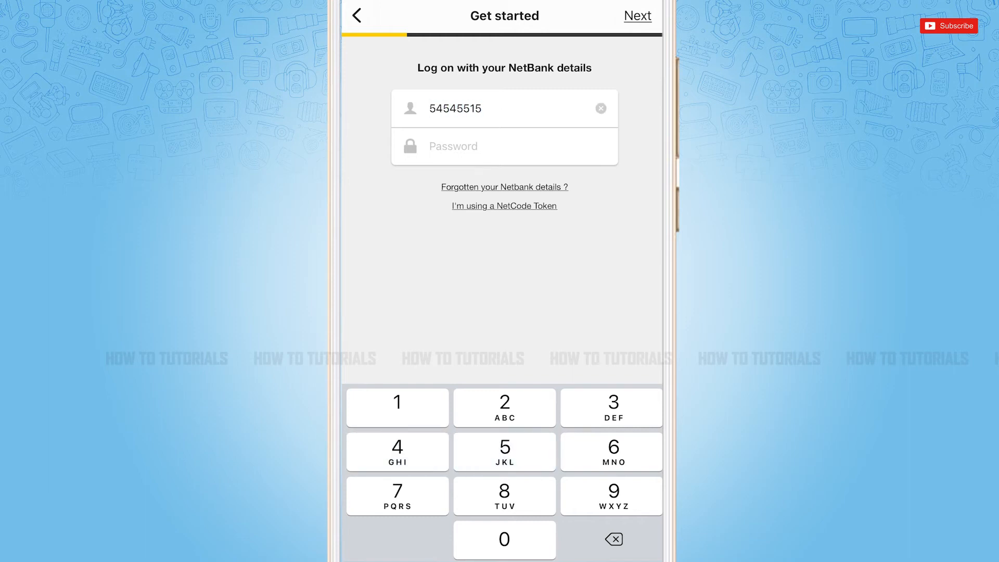